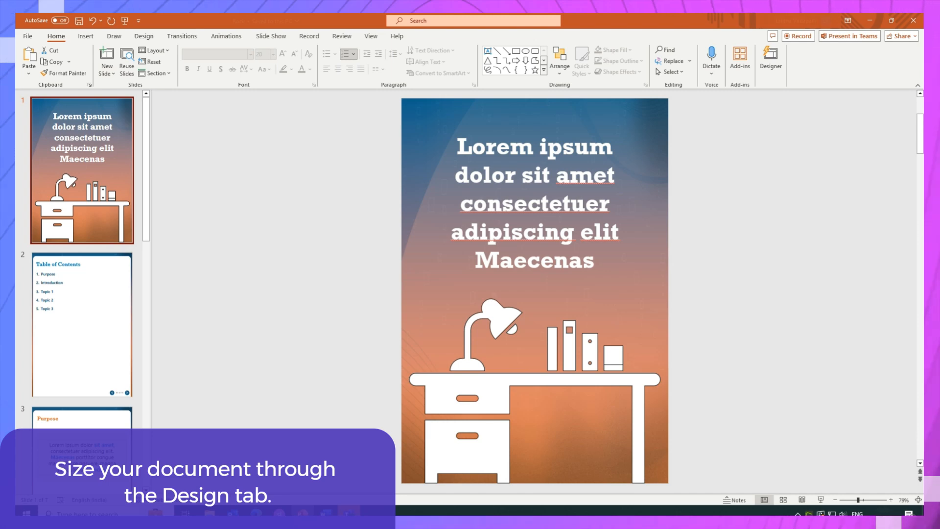
Step: Select slide 4 in the thumbnail pane to show the Topic 1 tab page
left_click(813, 60)
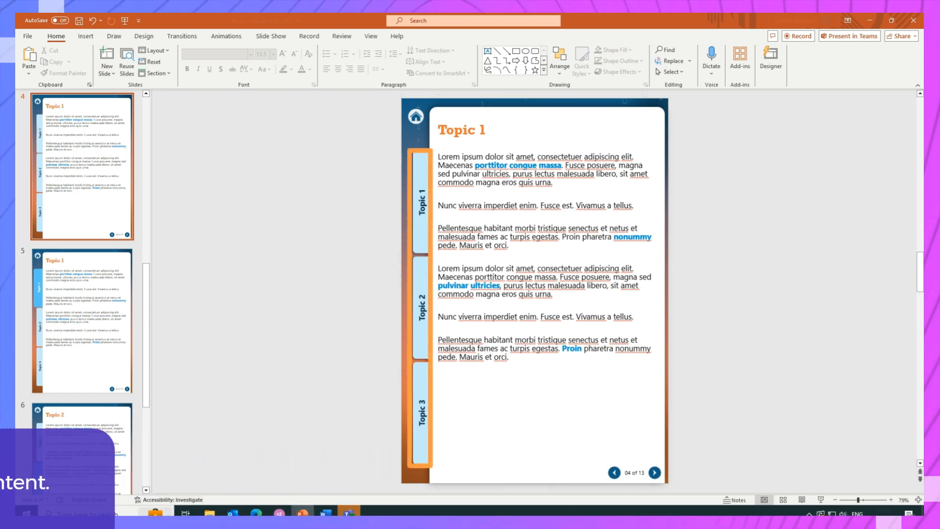
Step: Draw a narrow rectangle over the Topic 1 side tab with no fill or outline
left_click(422, 194)
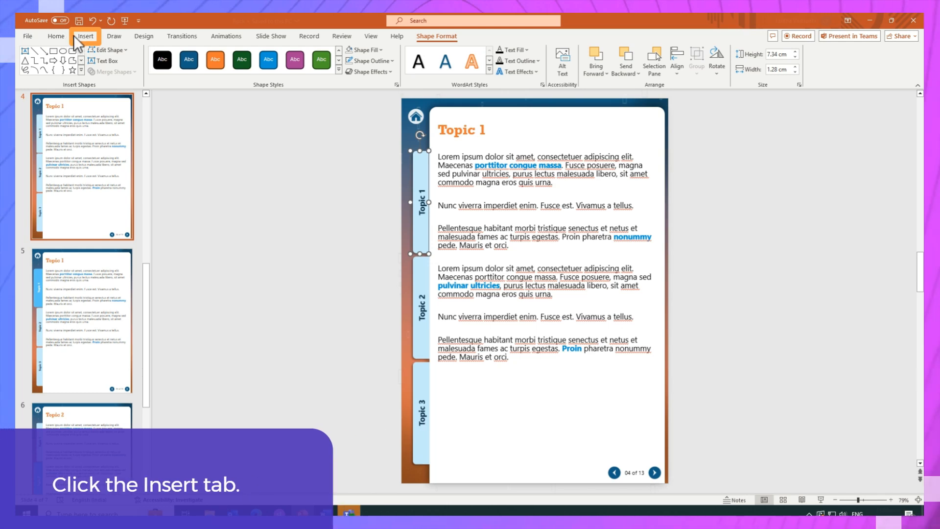
Step: Hyperlink the Topic 1 tab shape to Slide 5 via Place in This Document
left_click(86, 36)
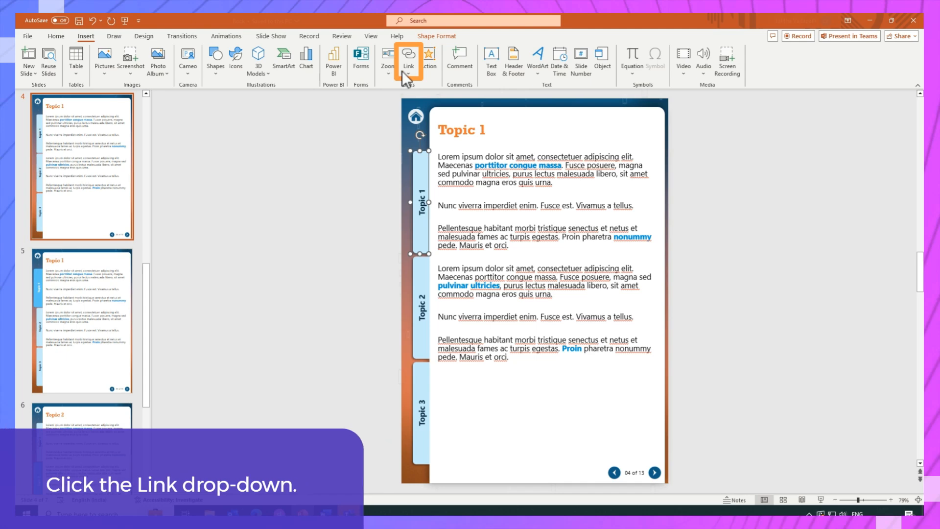
left_click(408, 60)
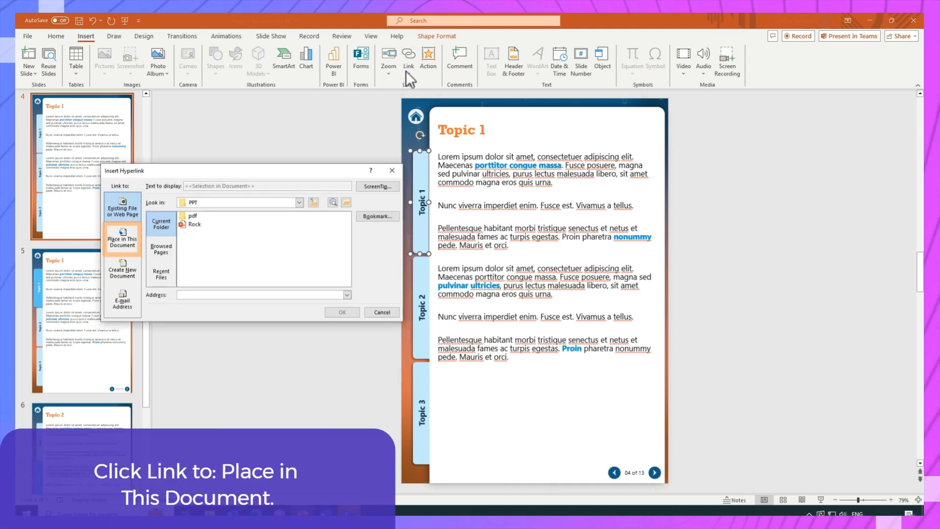
left_click(122, 237)
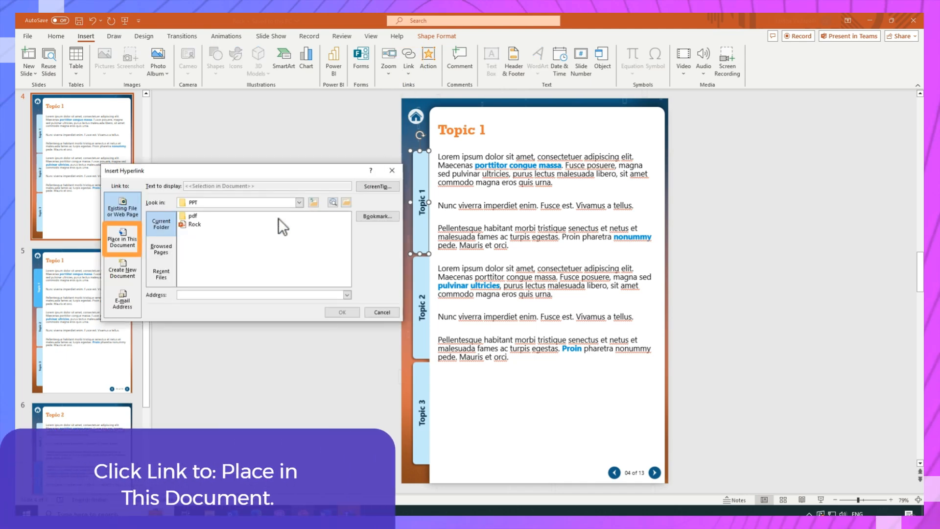
left_click(122, 238)
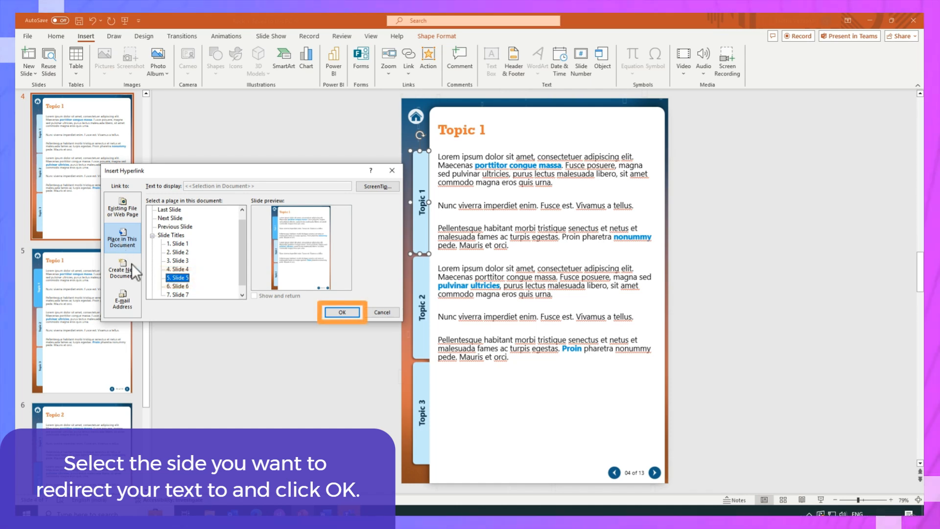
left_click(341, 312)
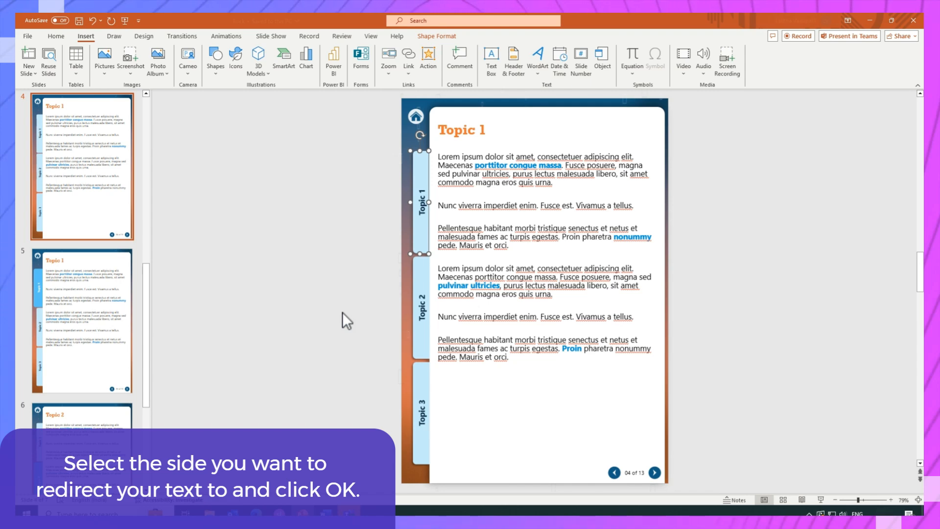
left_click(423, 300)
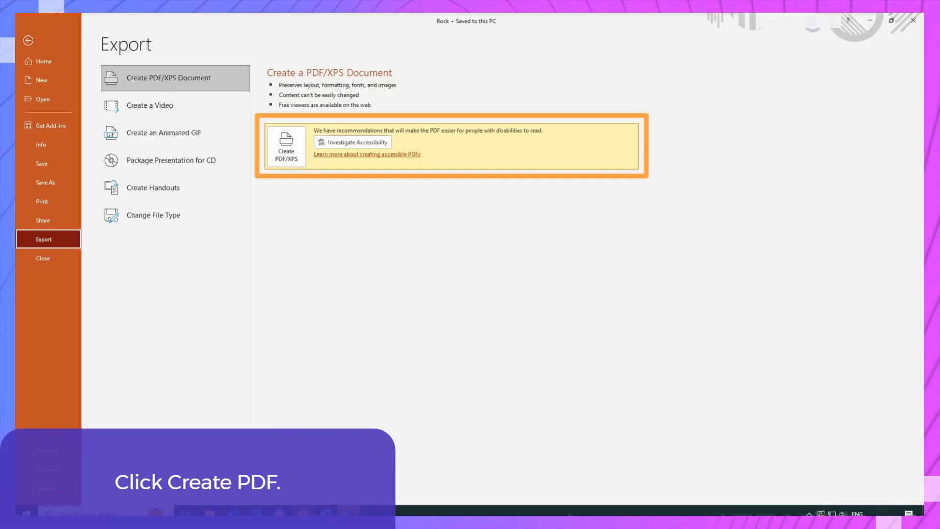
Step: Publish the deck as a PDF and open it to view the Topic 1 page
left_click(286, 147)
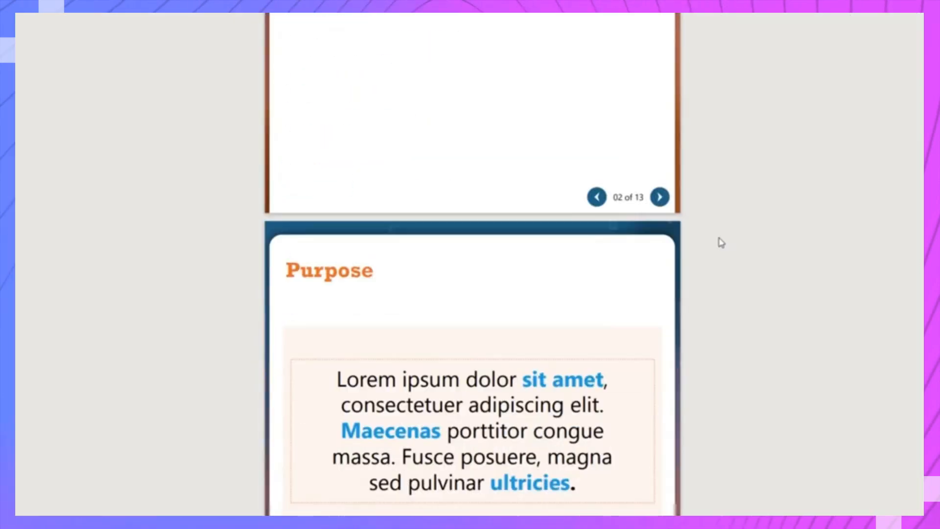
left_click(658, 197)
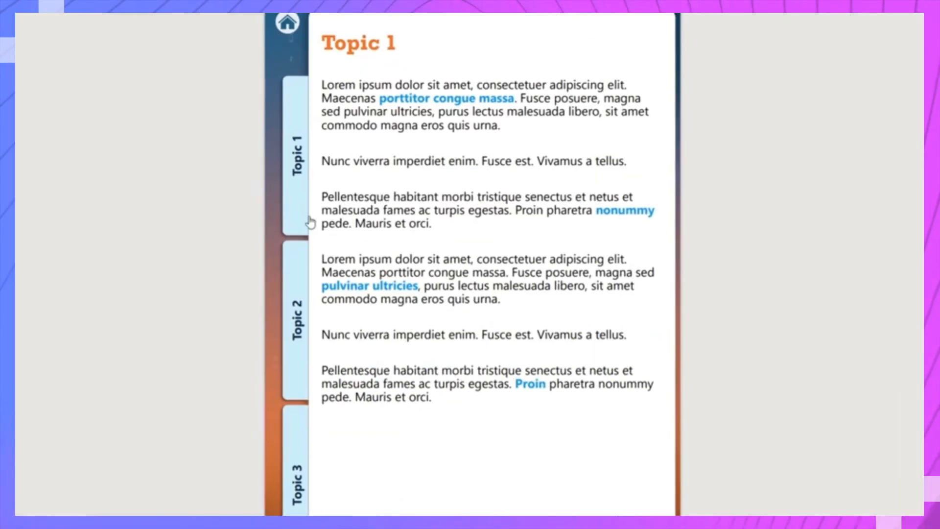